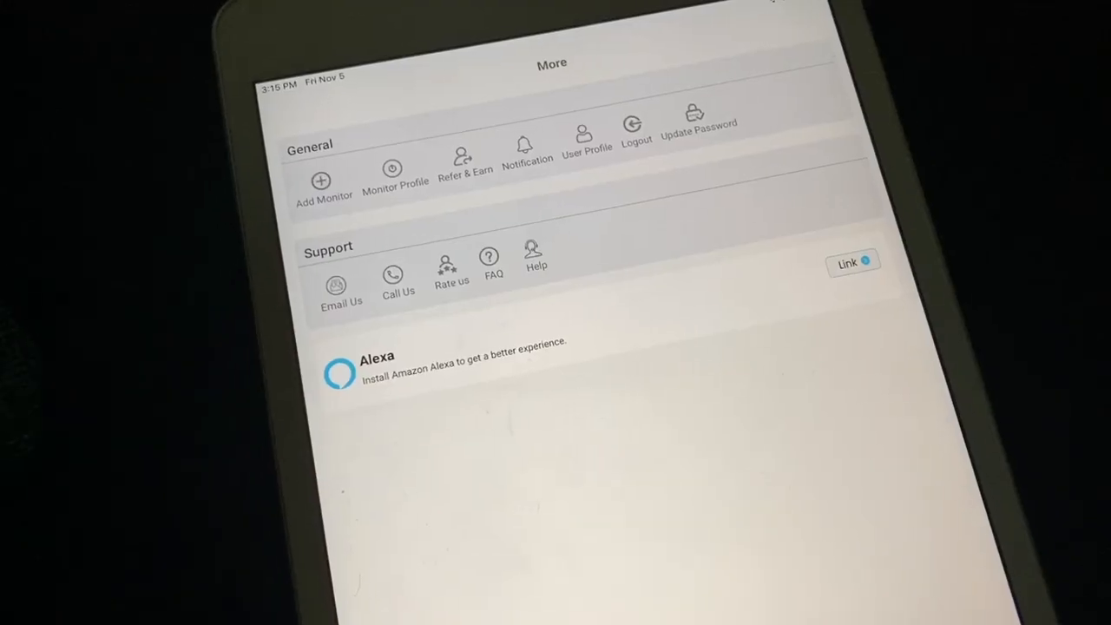
# Tap Link beside the Alexa entry on the More page to prompt opening the Amazon Alexa app.
pyautogui.click(853, 263)
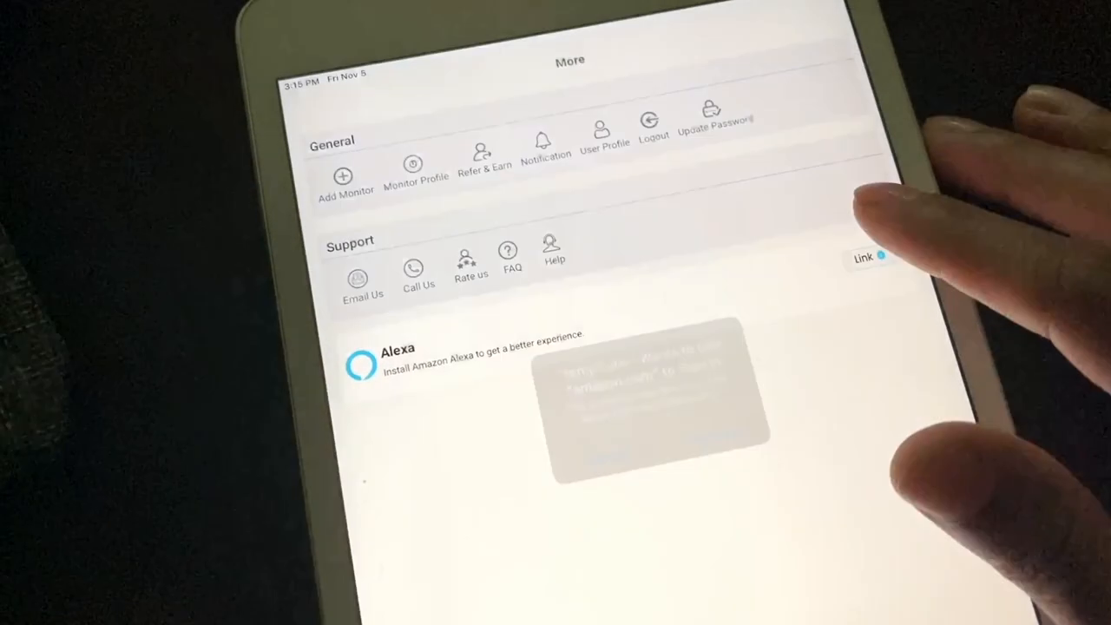